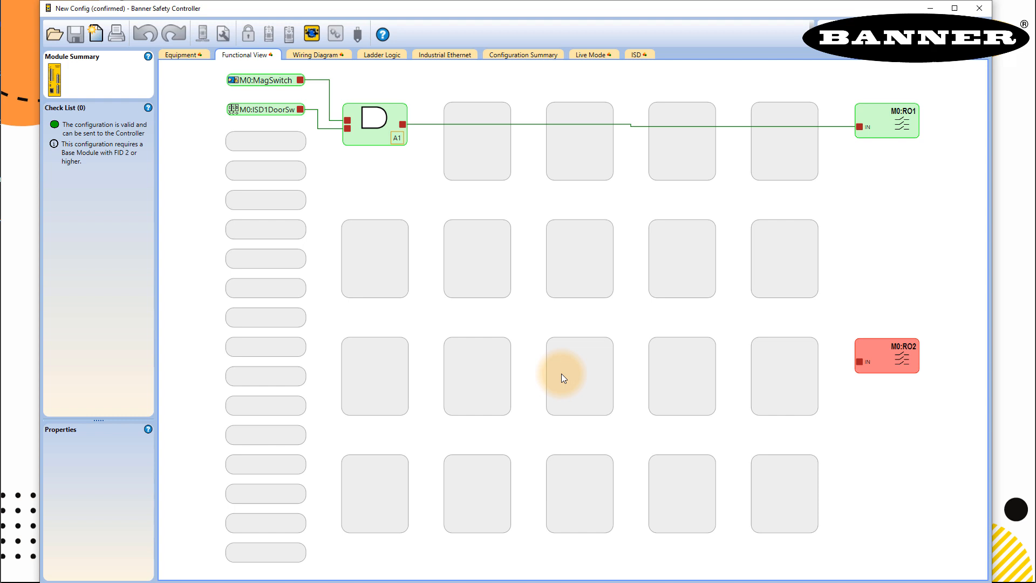
pyautogui.moveTo(311, 33)
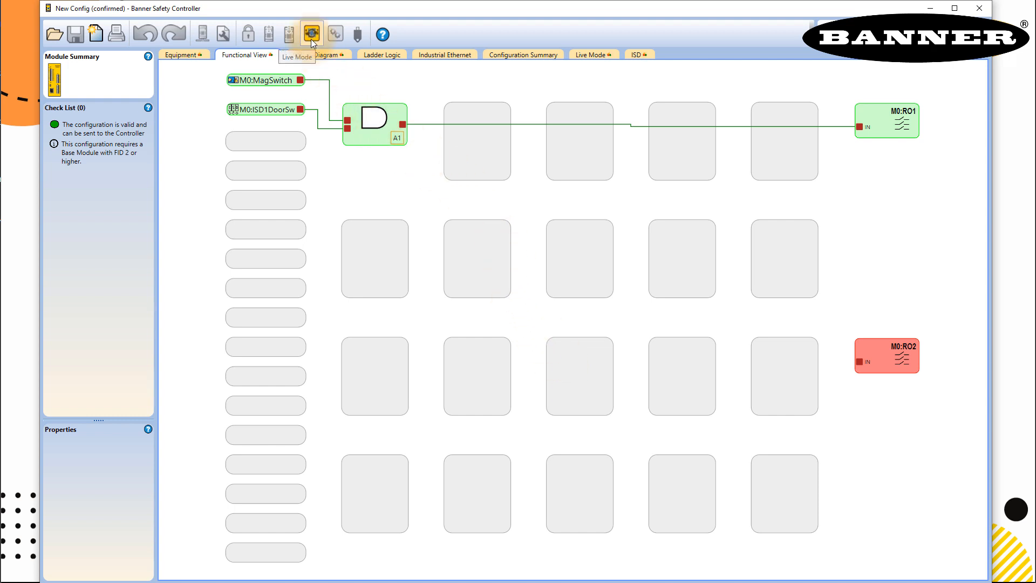
# Step: Exit Live Mode and switch to the Equipment view of the configuration
pyautogui.click(311, 33)
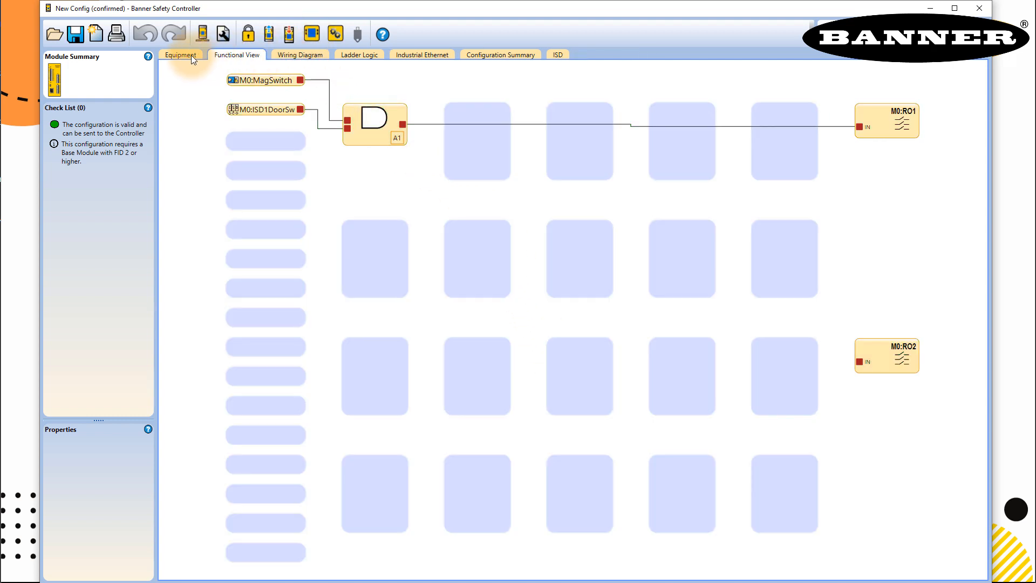
pyautogui.click(180, 55)
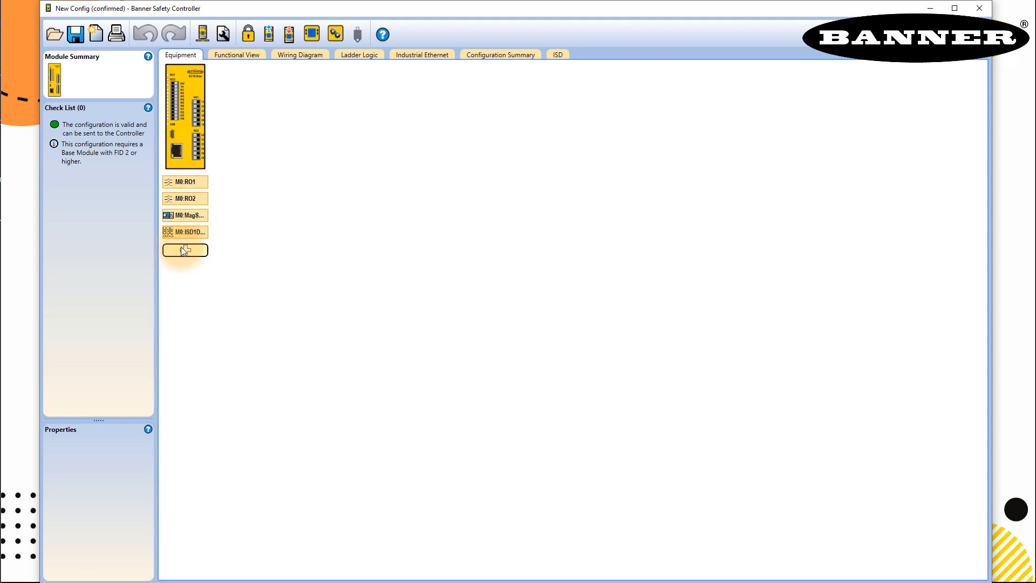
# Step: Add a new ISD Device input with 1 device of type Emergency Stop
pyautogui.click(185, 250)
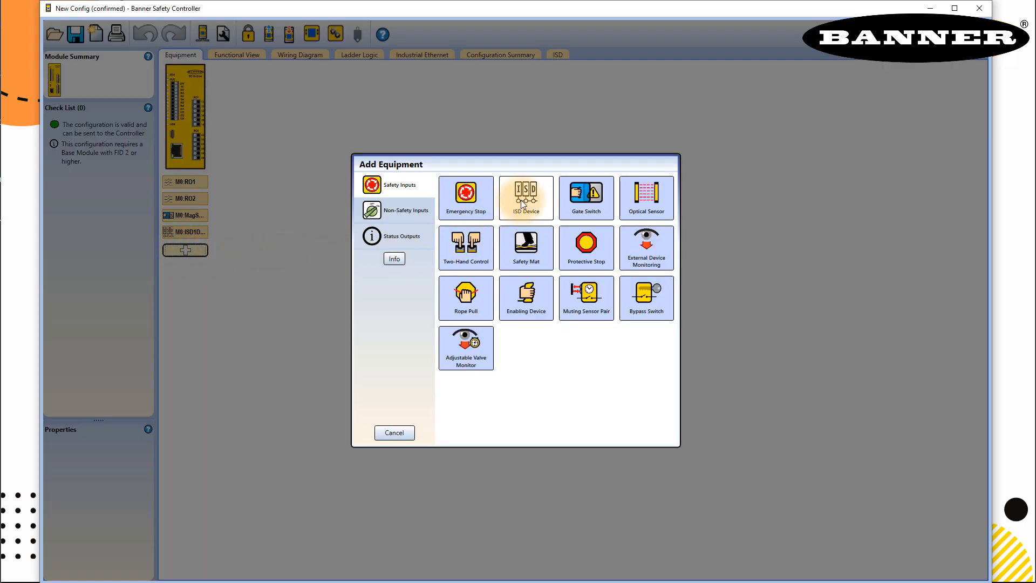
pyautogui.click(525, 197)
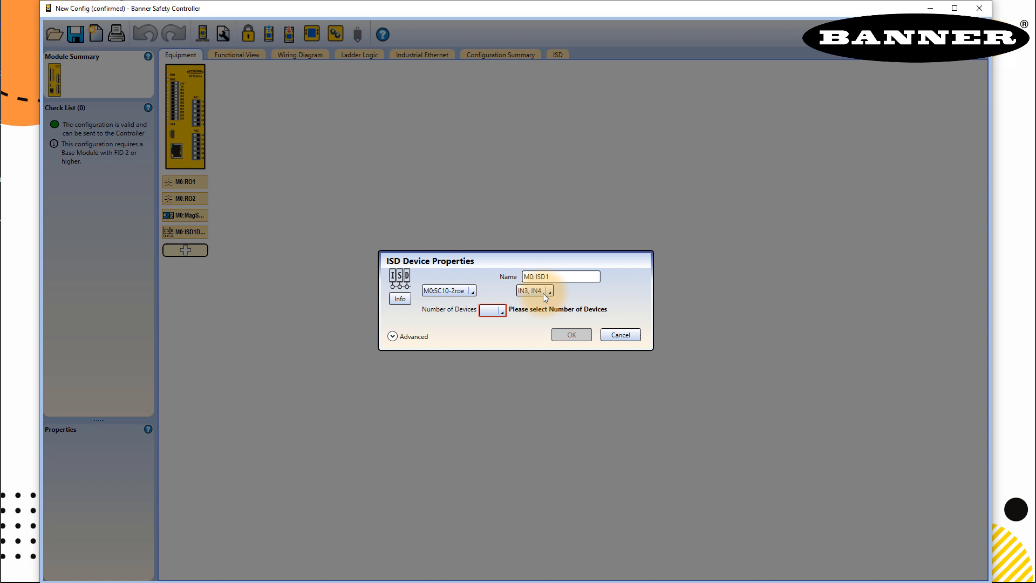
pyautogui.click(498, 309)
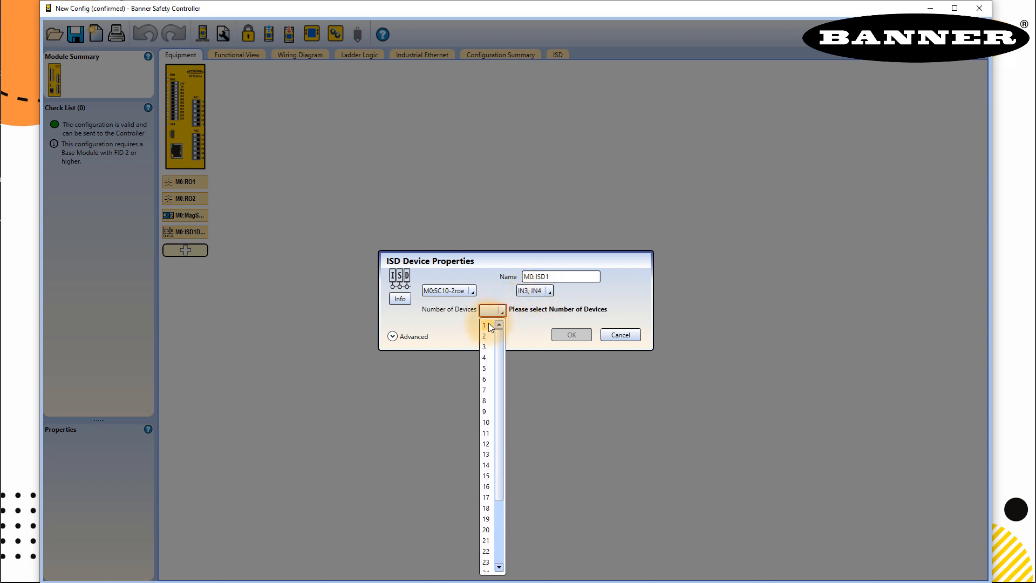
pyautogui.click(483, 325)
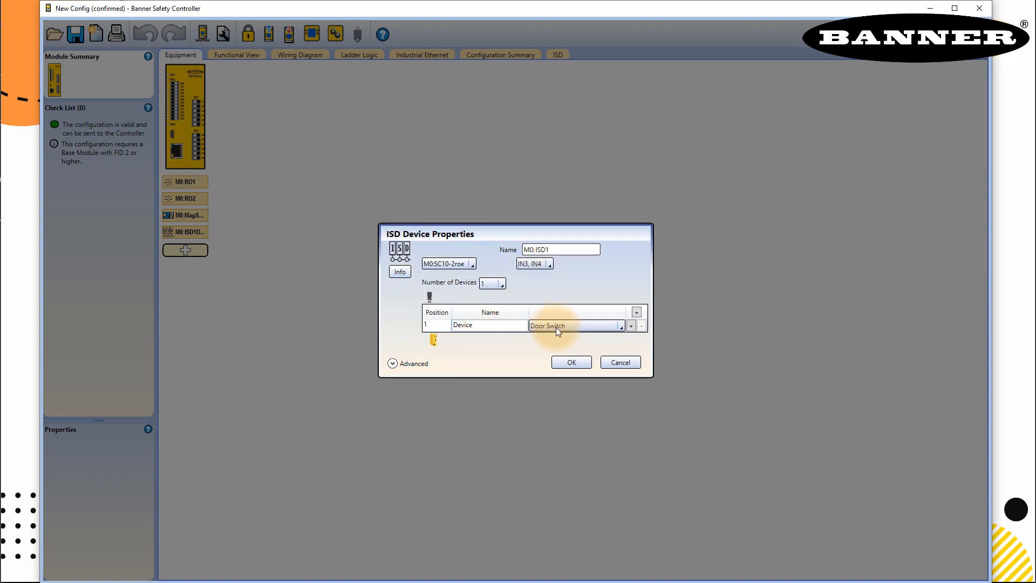
pyautogui.click(572, 325)
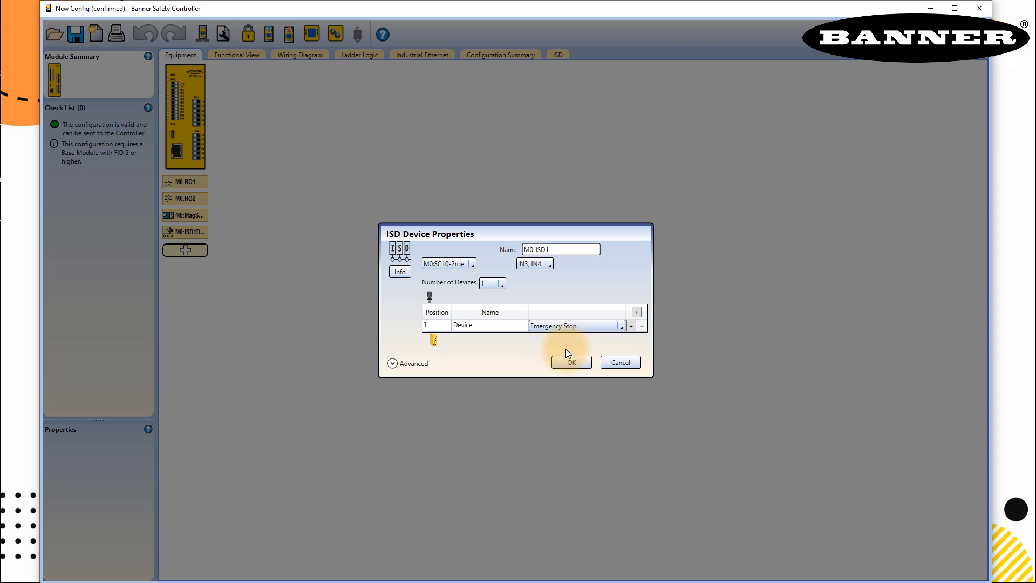
# Step: Name the device EM-Stop and the input ISD1E-Stop, then confirm the ISD settings
pyautogui.doubleClick(476, 325)
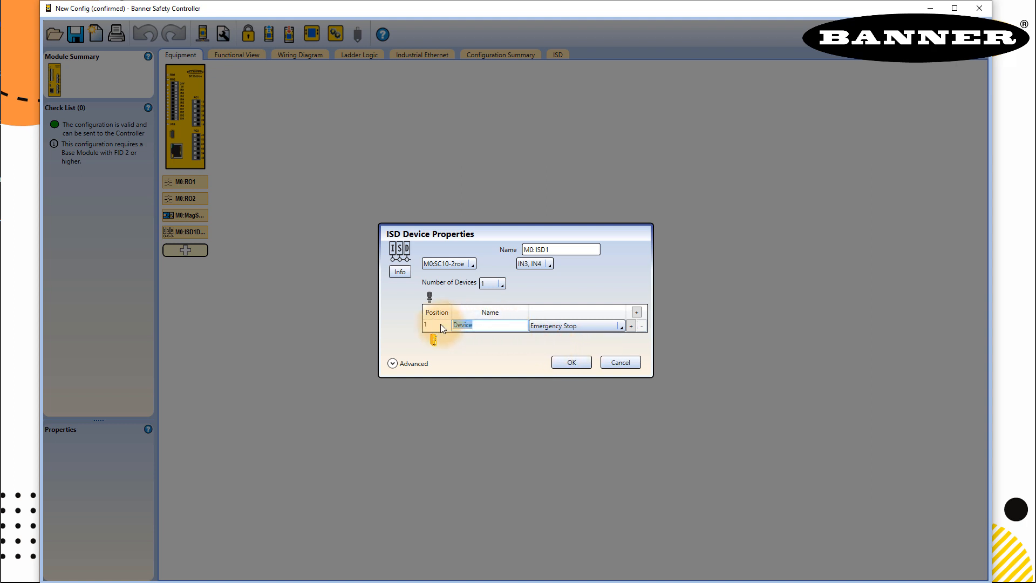
pyautogui.write('EM-Stop')
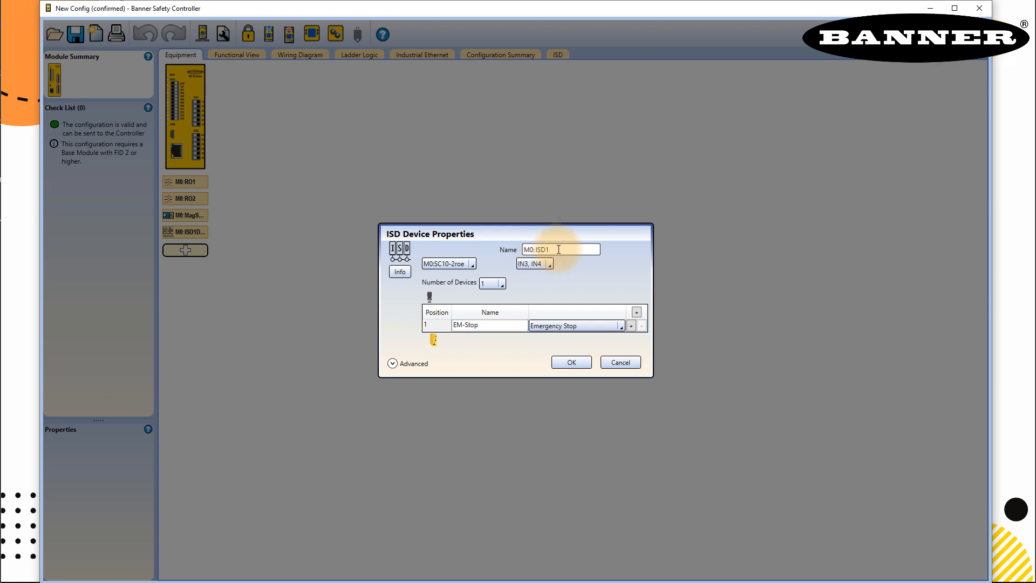
pyautogui.write('EmSto')
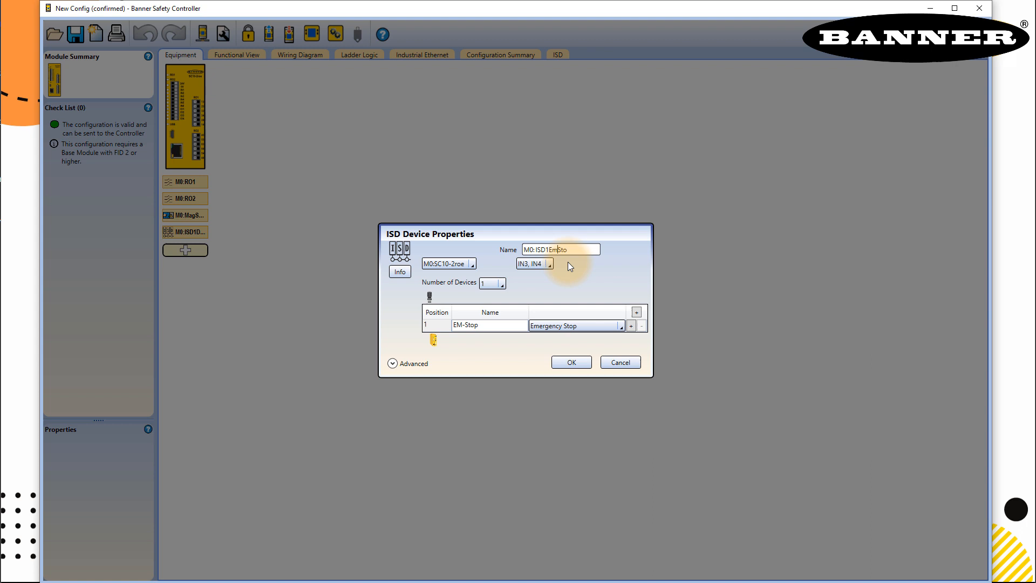
pyautogui.write('p')
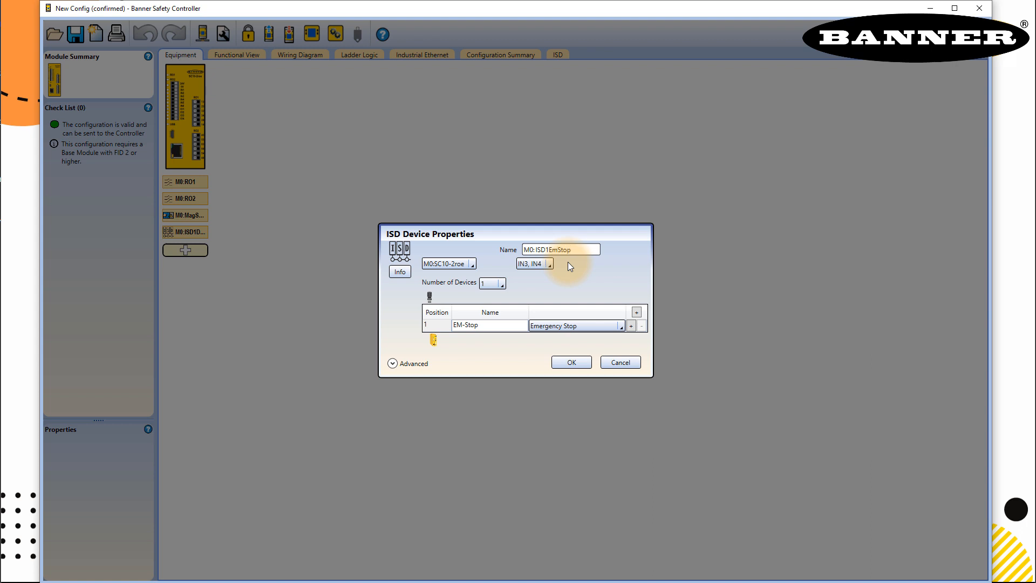
pyautogui.moveTo(562, 265)
pyautogui.write('-')
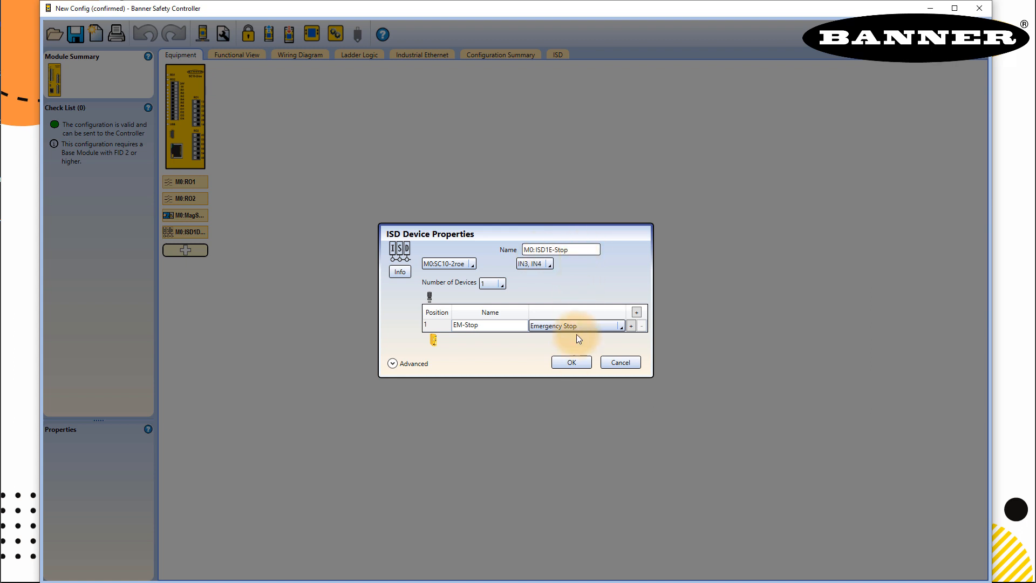
pyautogui.click(570, 362)
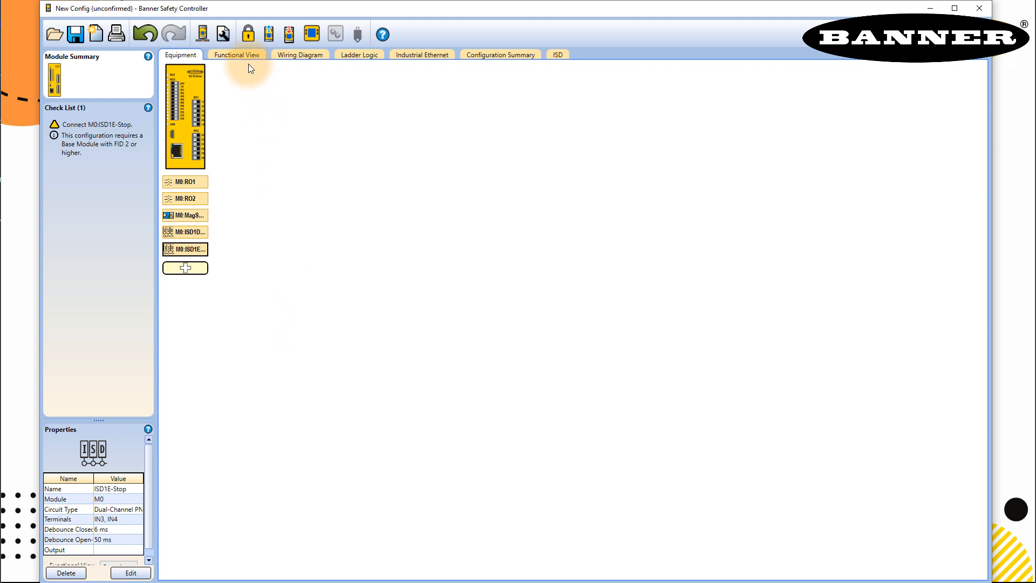
# Step: In Functional View, move ISD1E-Stop beside RO2 and wire it to the RO2 output
pyautogui.click(236, 54)
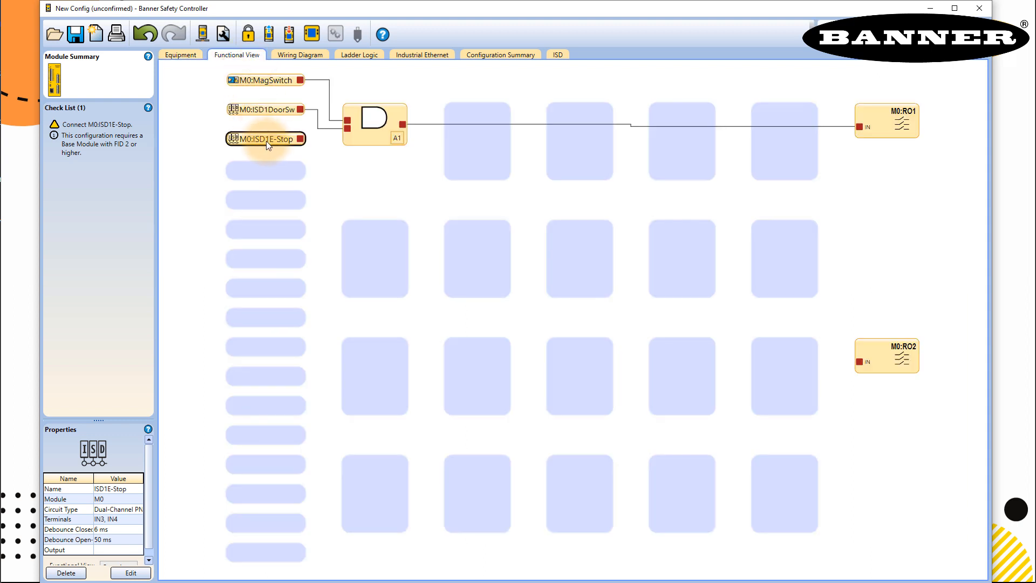
pyautogui.moveTo(264, 138); pyautogui.dragTo(274, 342)
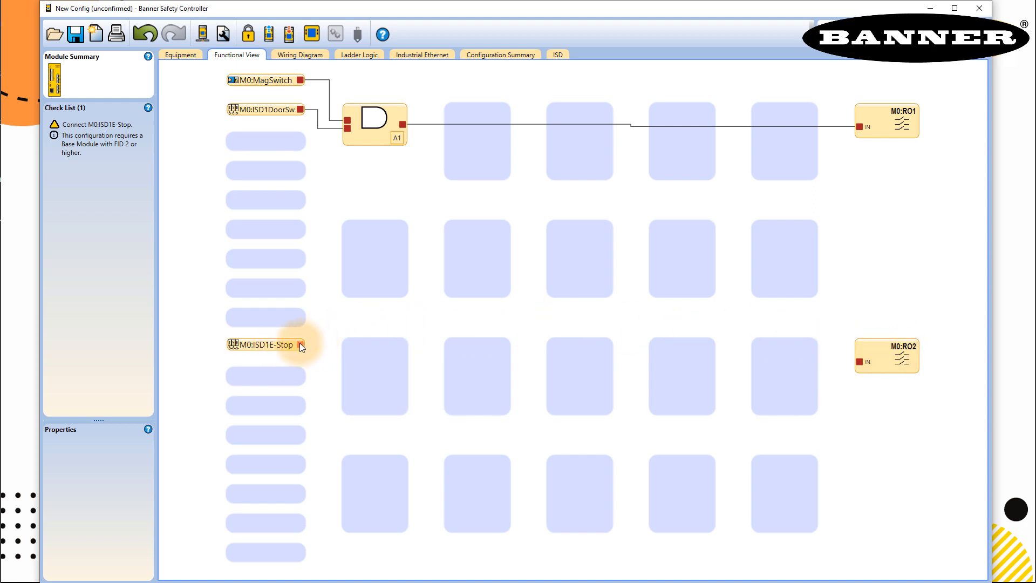
pyautogui.moveTo(303, 344); pyautogui.dragTo(854, 362)
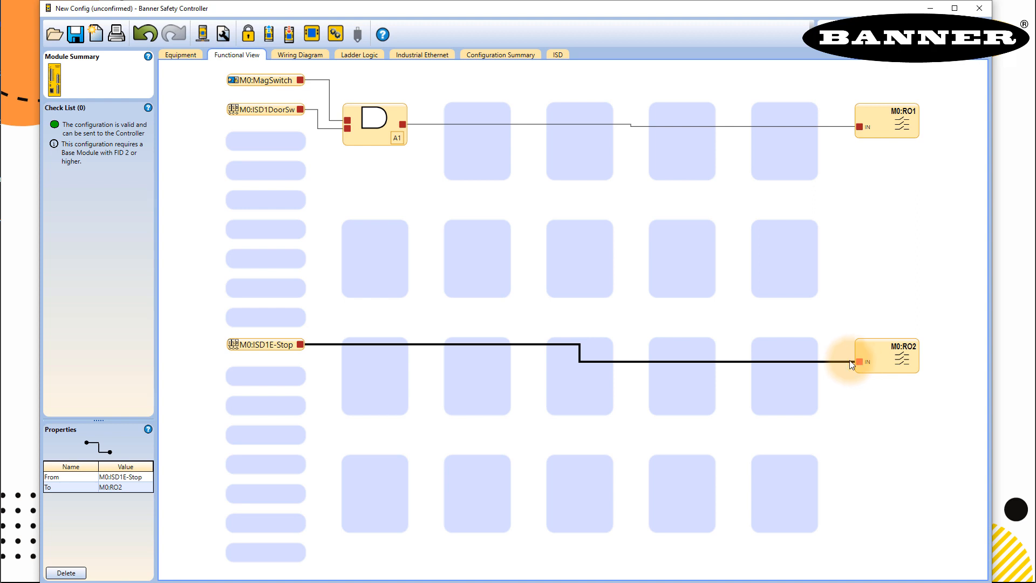
# Step: Send the configuration to the controller, saving the project as Task3 when prompted
pyautogui.click(288, 33)
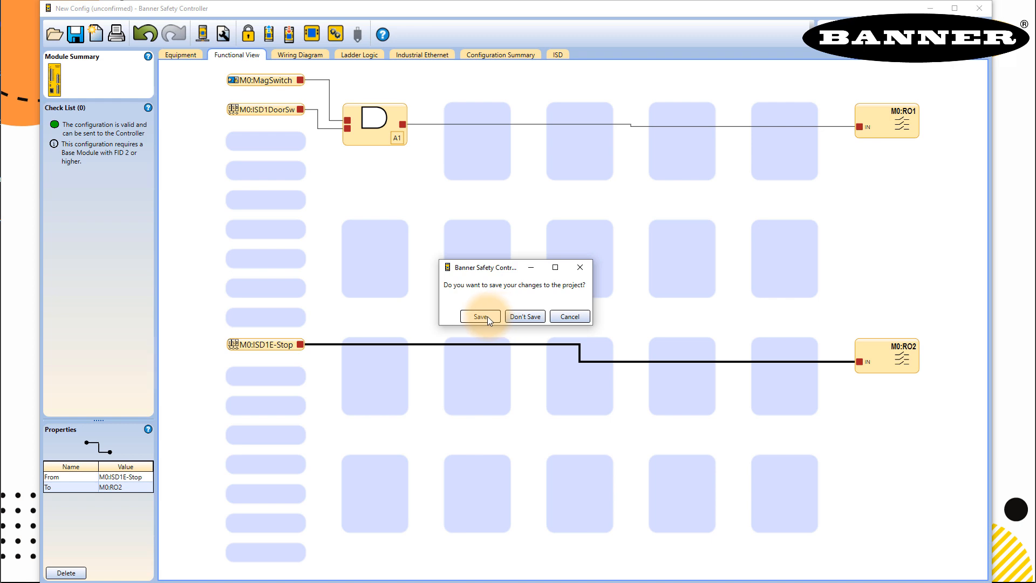
pyautogui.click(479, 315)
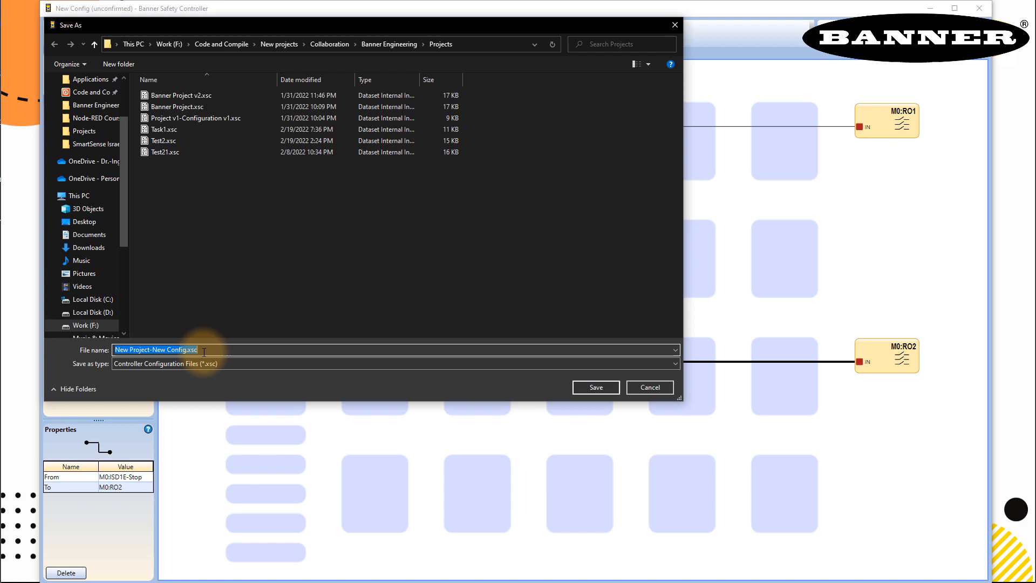
pyautogui.write('Task3')
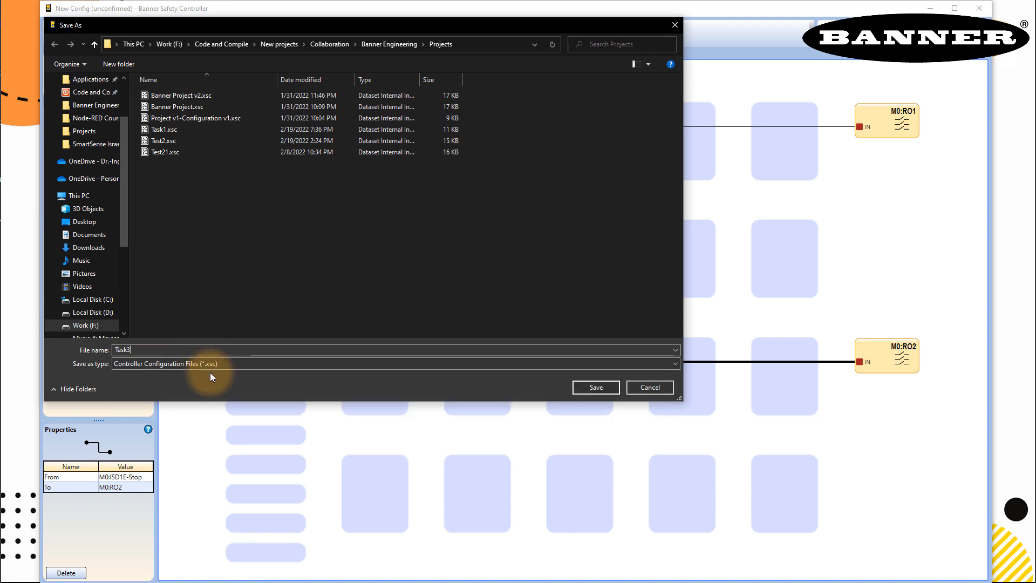
pyautogui.click(594, 386)
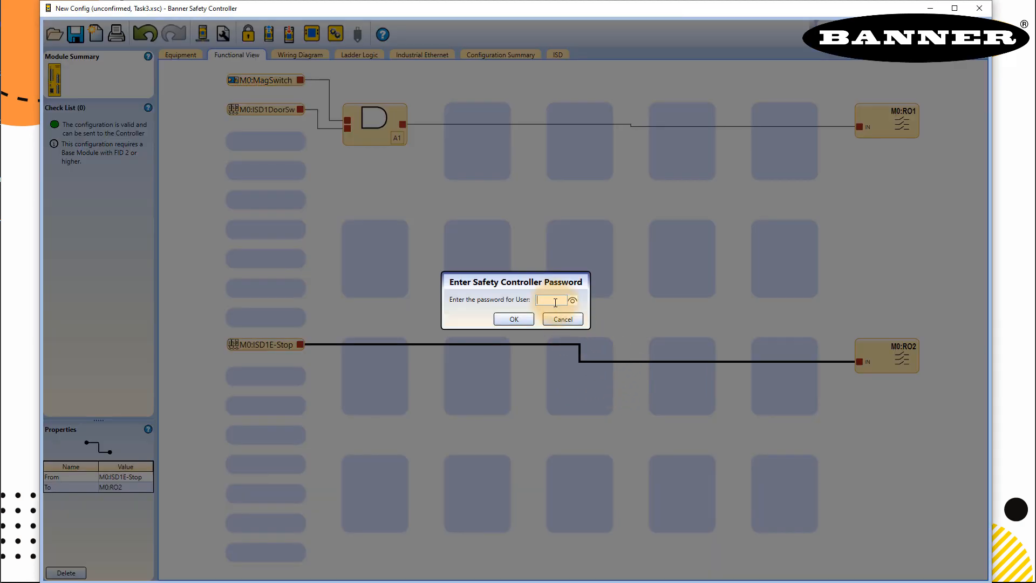
# Step: Enter the controller password, continue past the outputs-off warning, finish the write and keep existing passwords
pyautogui.write('***')
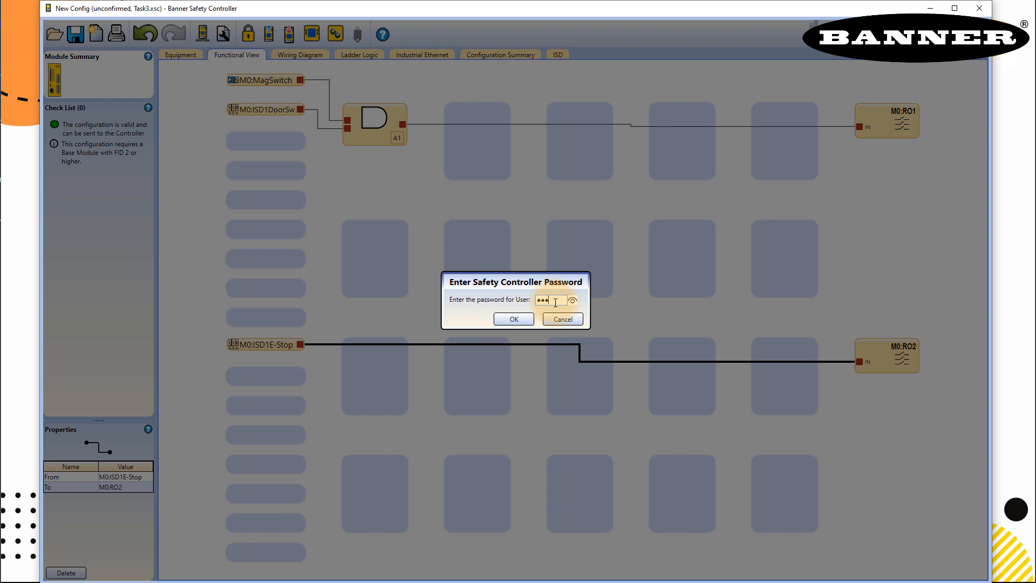
pyautogui.click(513, 319)
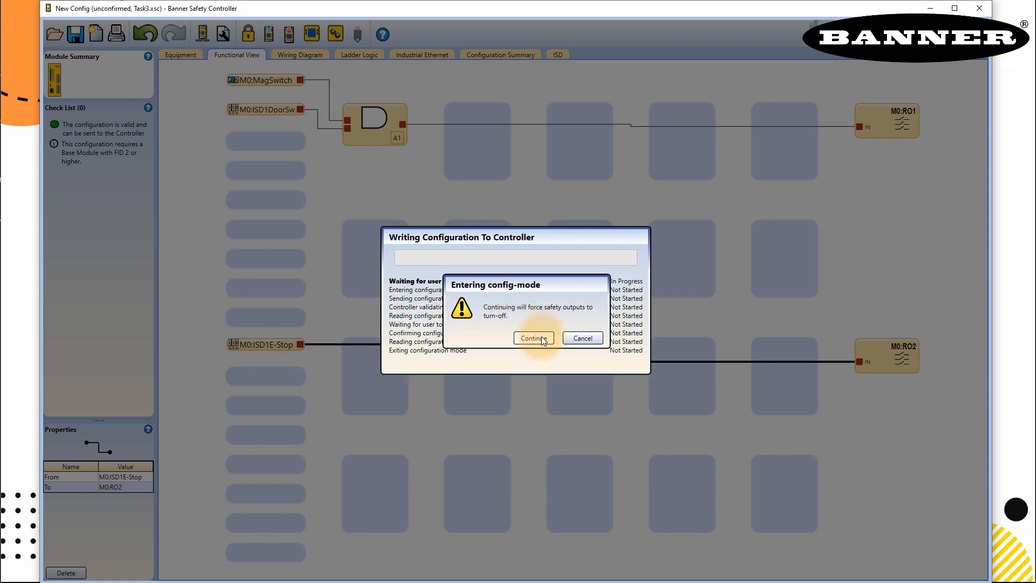
pyautogui.click(532, 337)
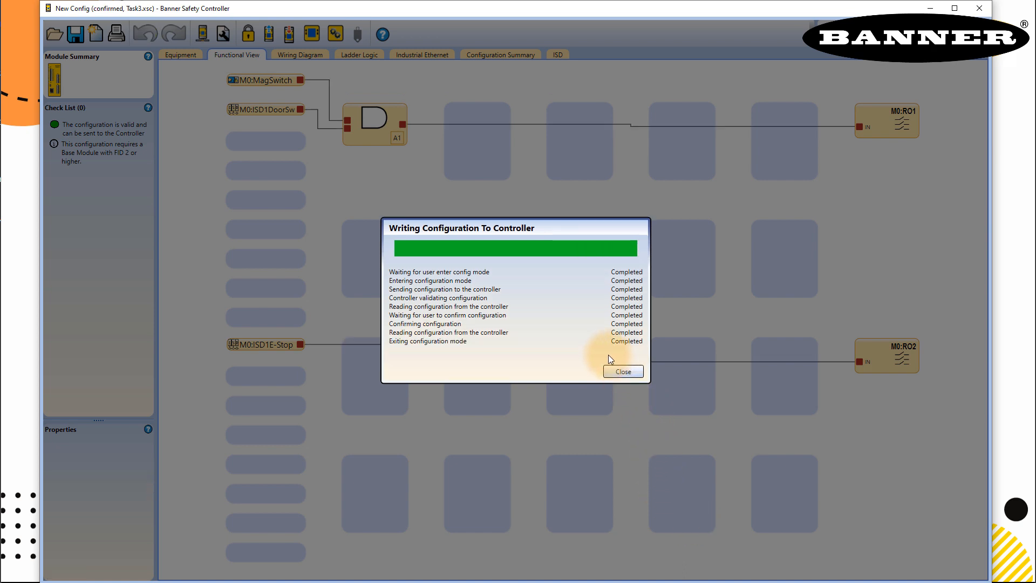
pyautogui.click(621, 371)
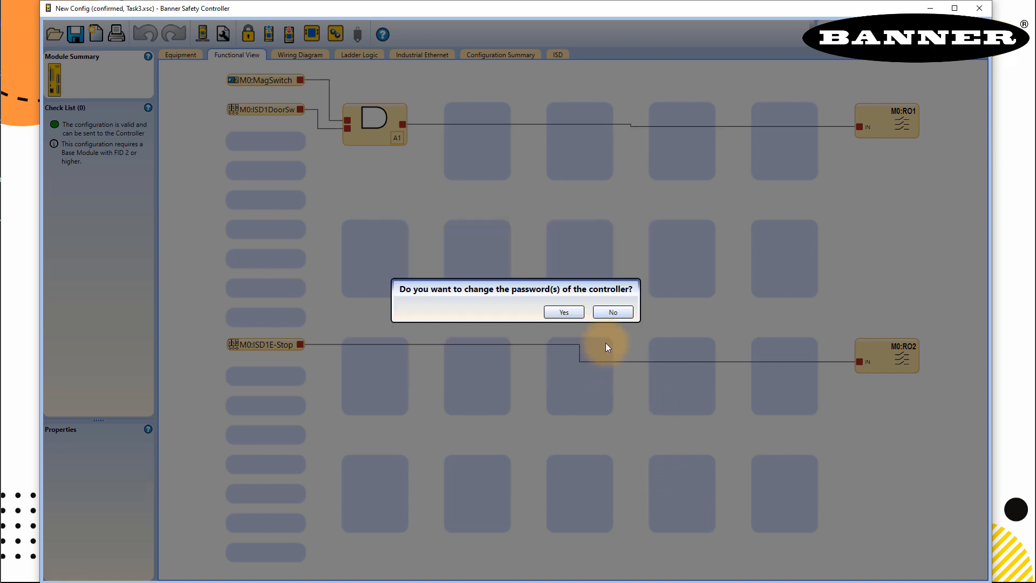
pyautogui.click(611, 312)
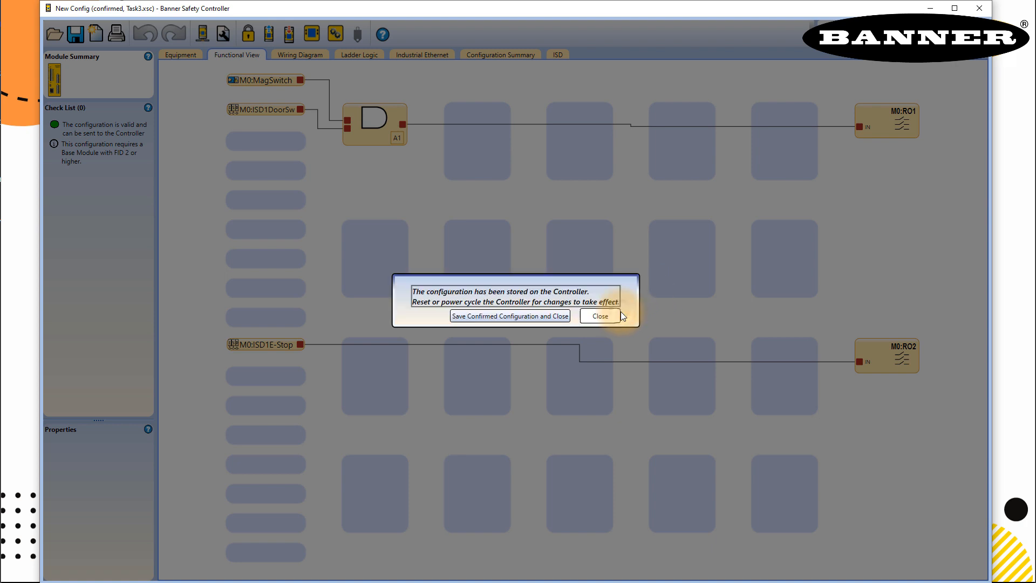
# Step: Dismiss the 'configuration stored on the Controller' notice
pyautogui.click(598, 315)
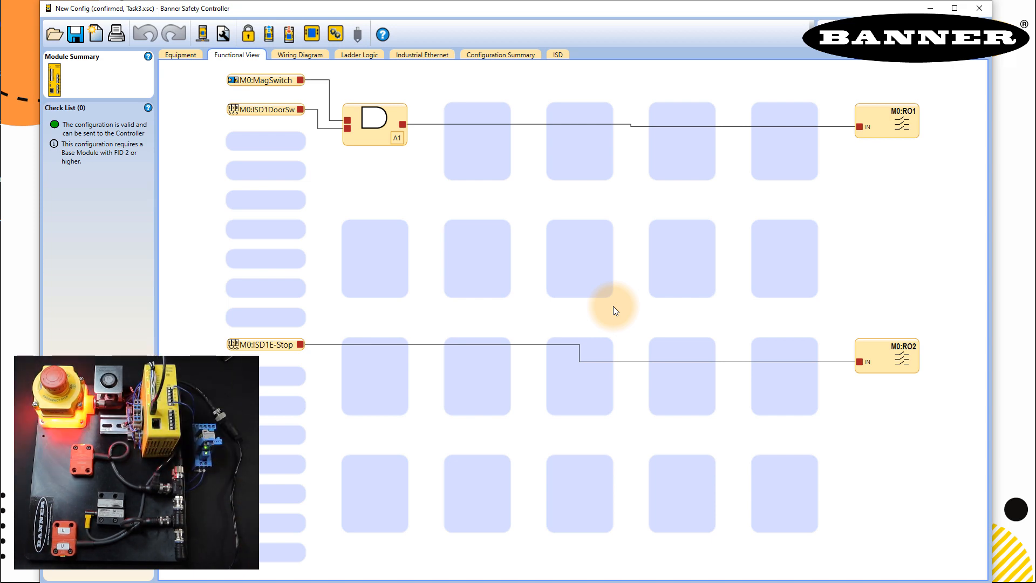
pyautogui.moveTo(312, 33)
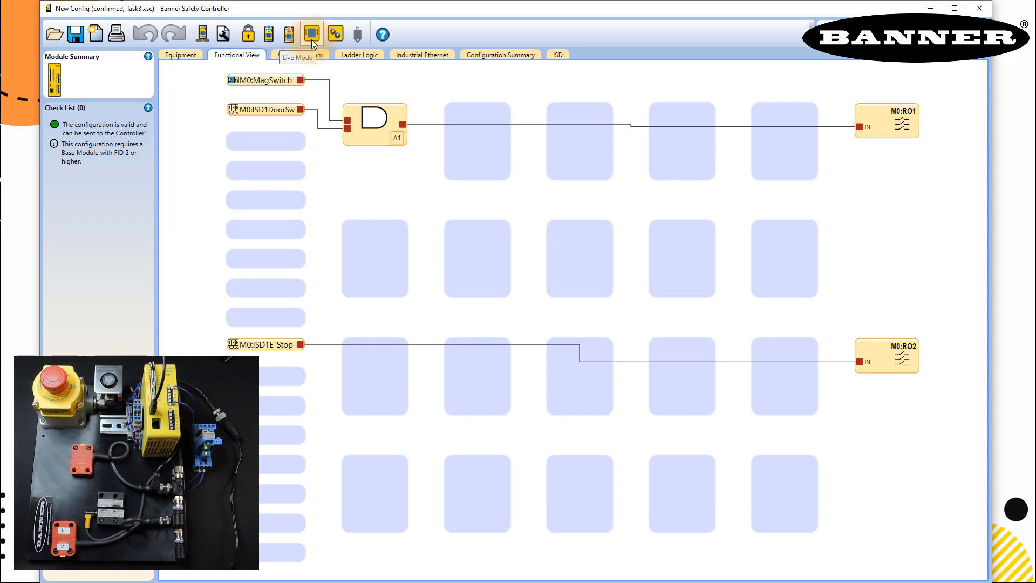
# Step: Start Live Mode and acknowledge the Communication Failure message so live states display
pyautogui.click(312, 33)
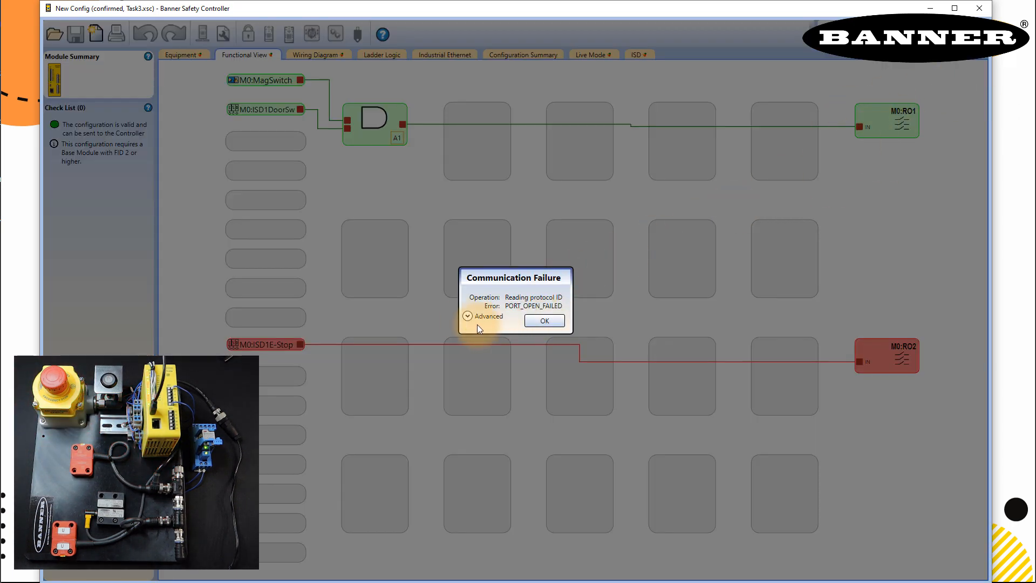
pyautogui.click(543, 321)
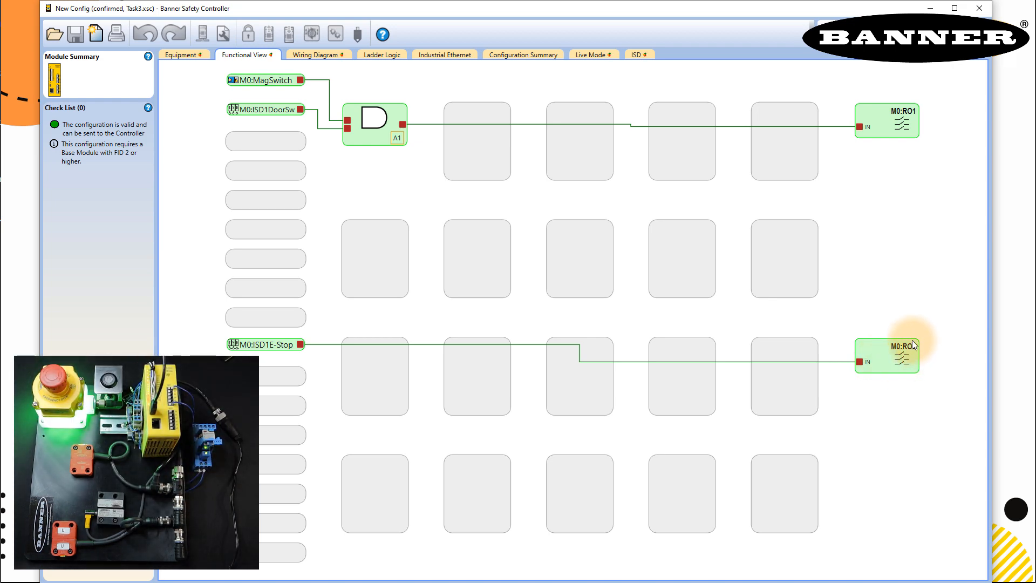
pyautogui.moveTo(925, 287)
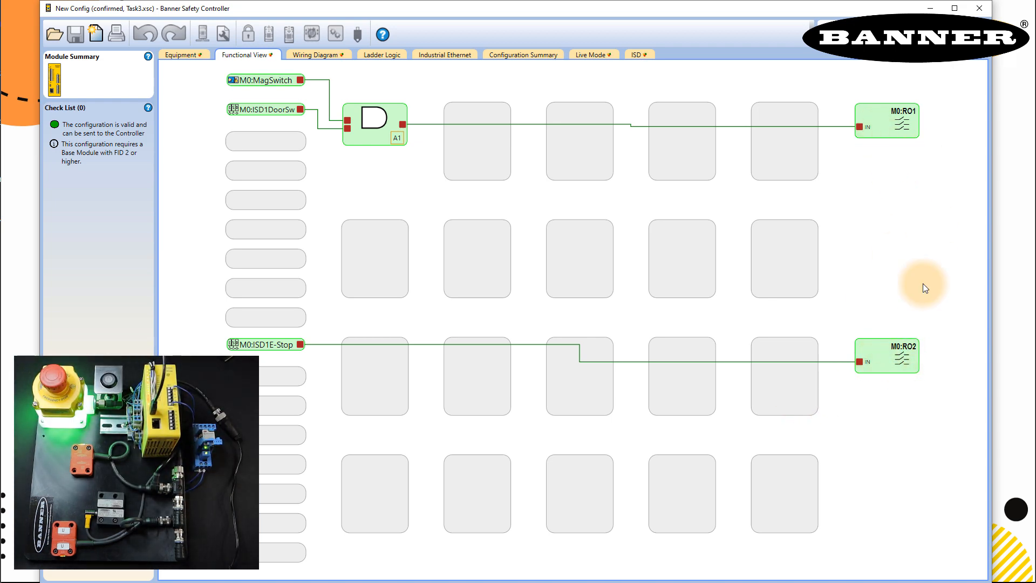
pyautogui.moveTo(884, 330)
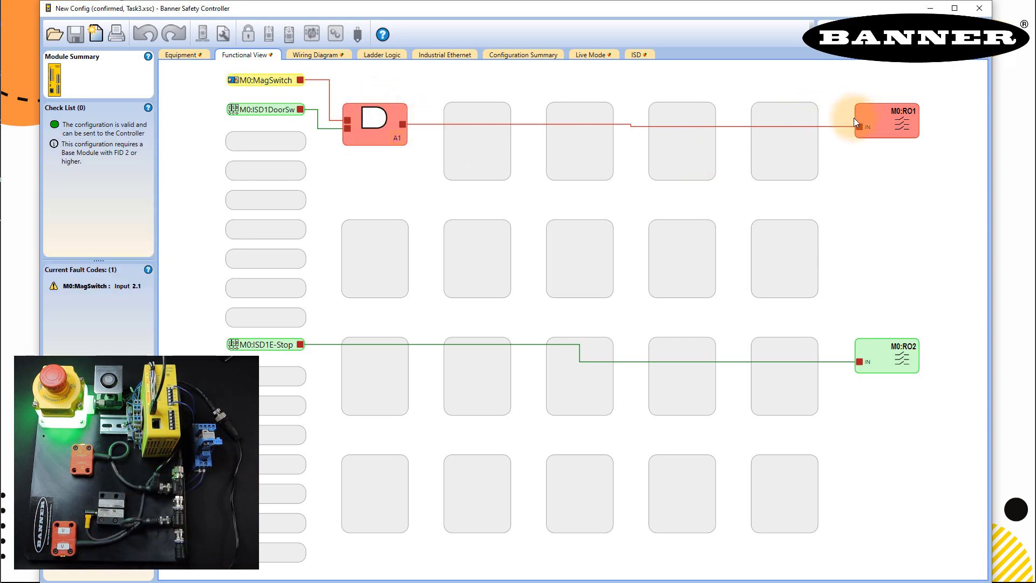
pyautogui.moveTo(271, 92)
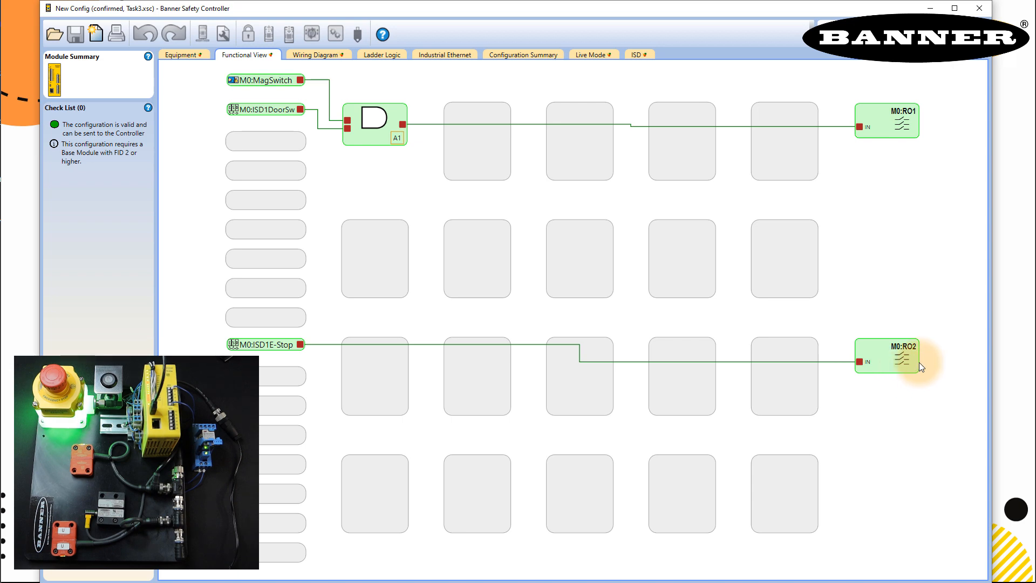
pyautogui.moveTo(762, 306)
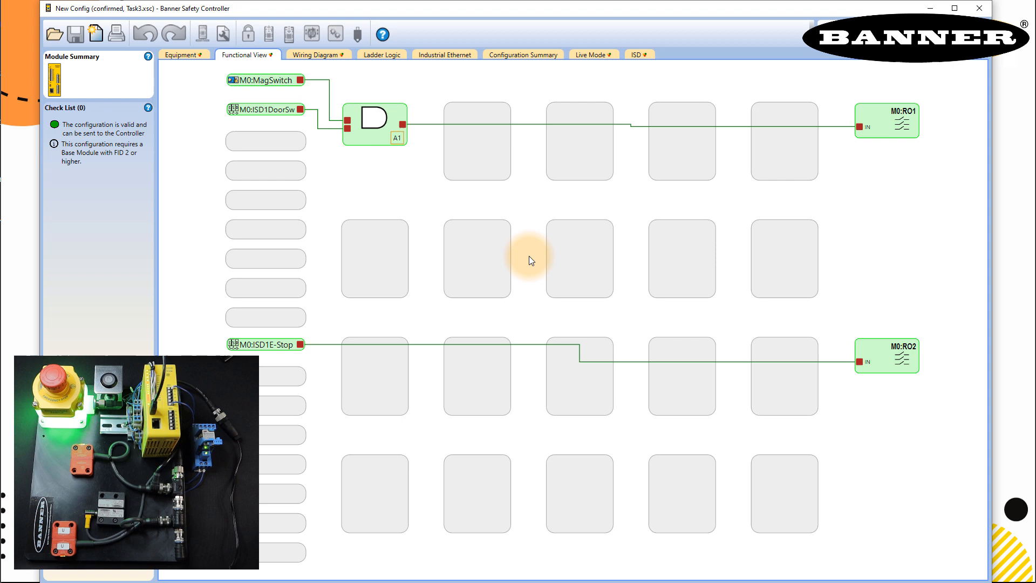
pyautogui.moveTo(447, 188)
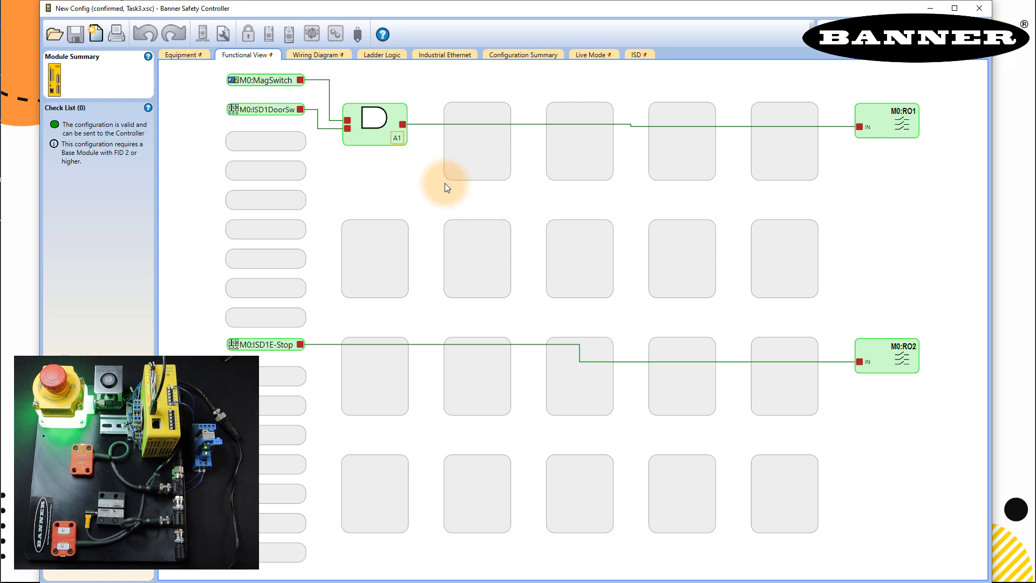
pyautogui.click(592, 54)
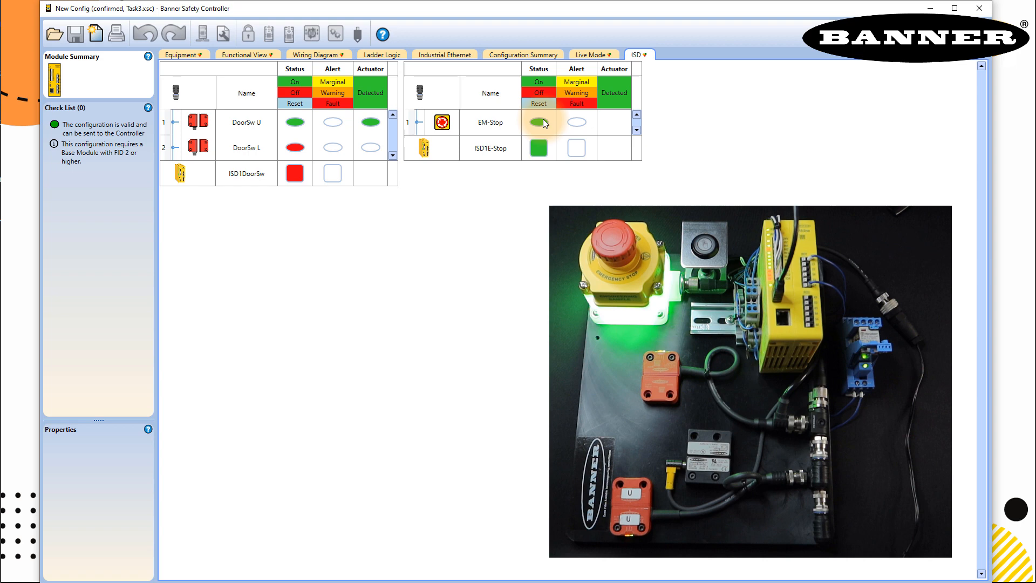
pyautogui.click(246, 54)
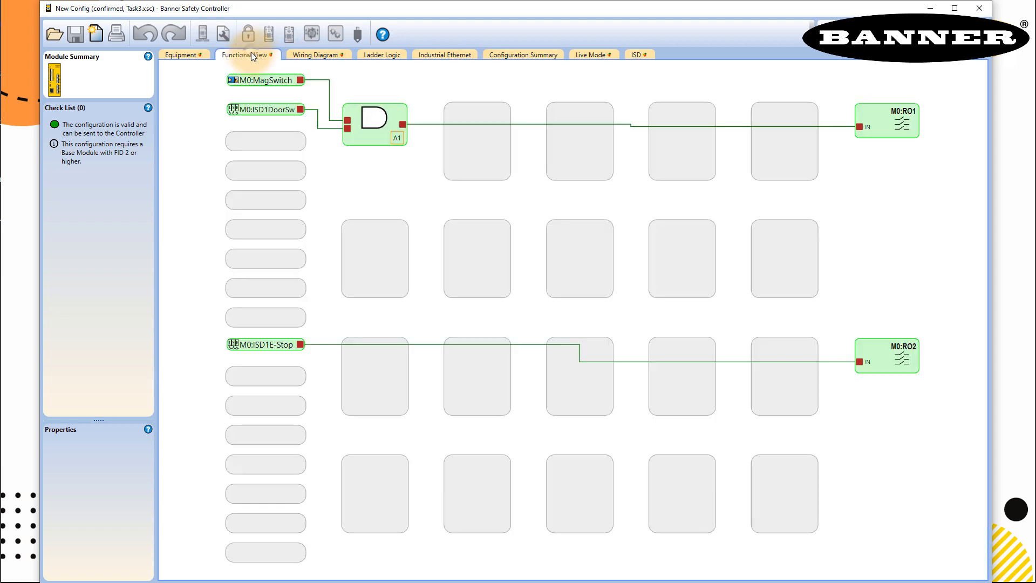